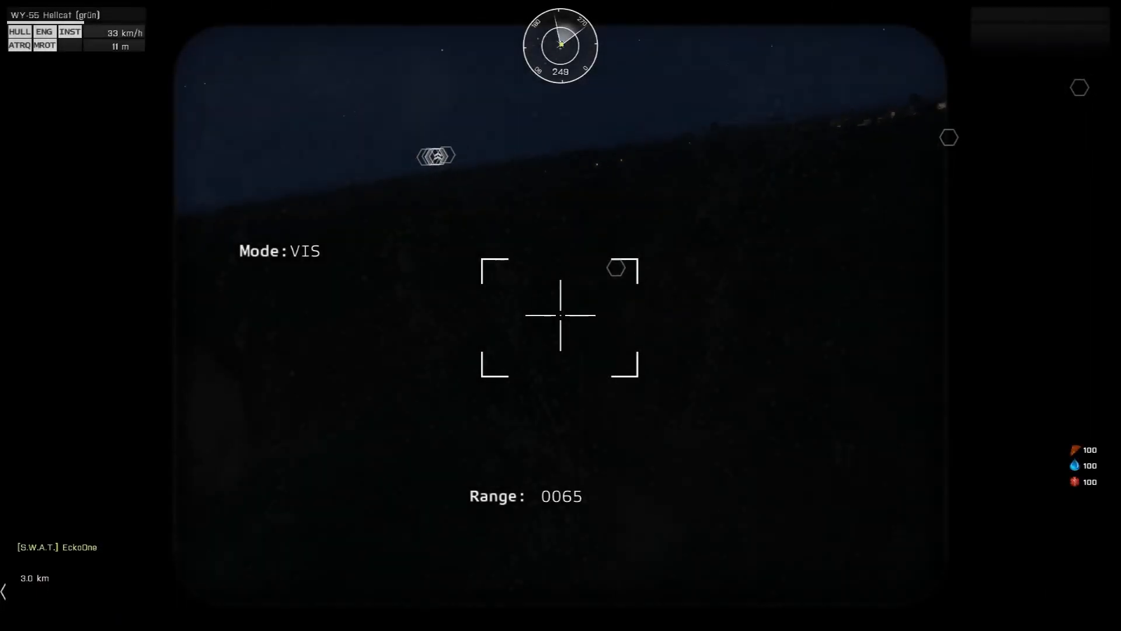
{"action": "key", "text": "n"}
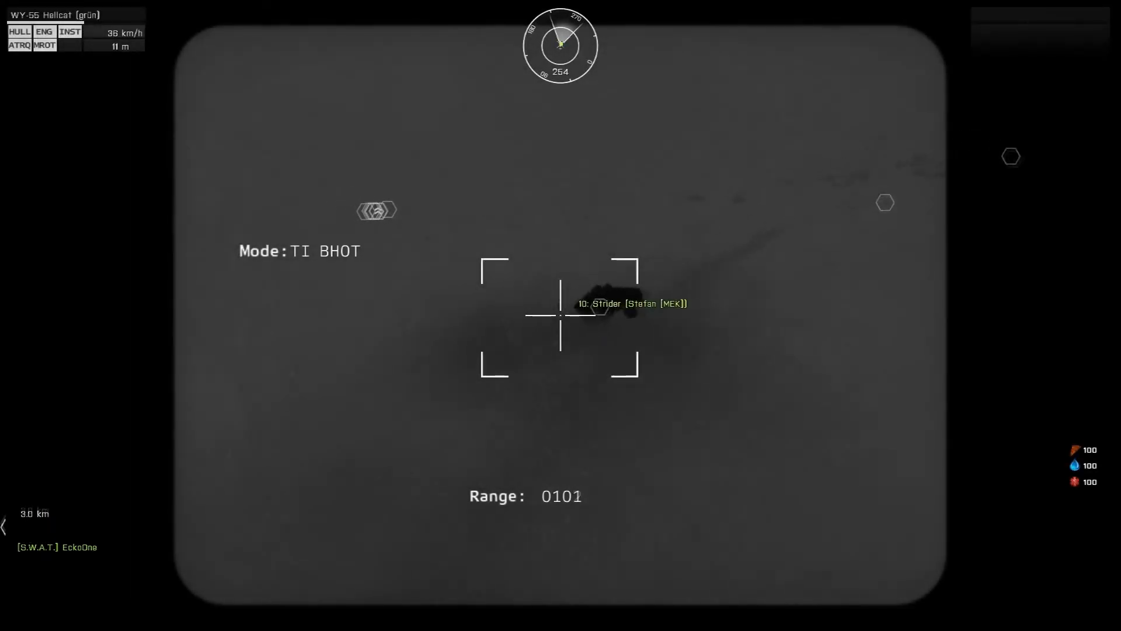